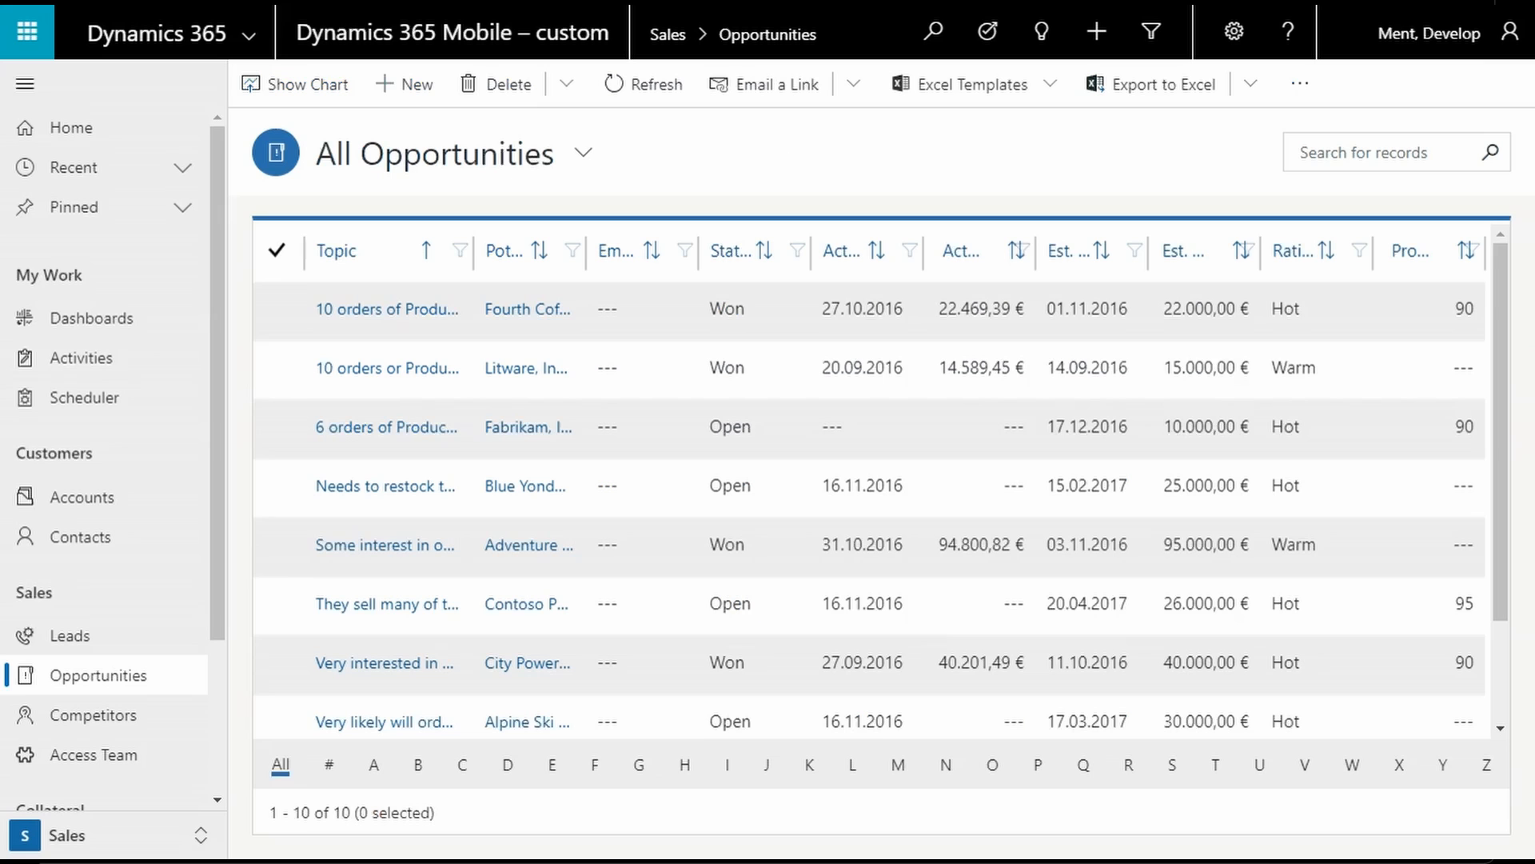
mouse_move(1098, 240)
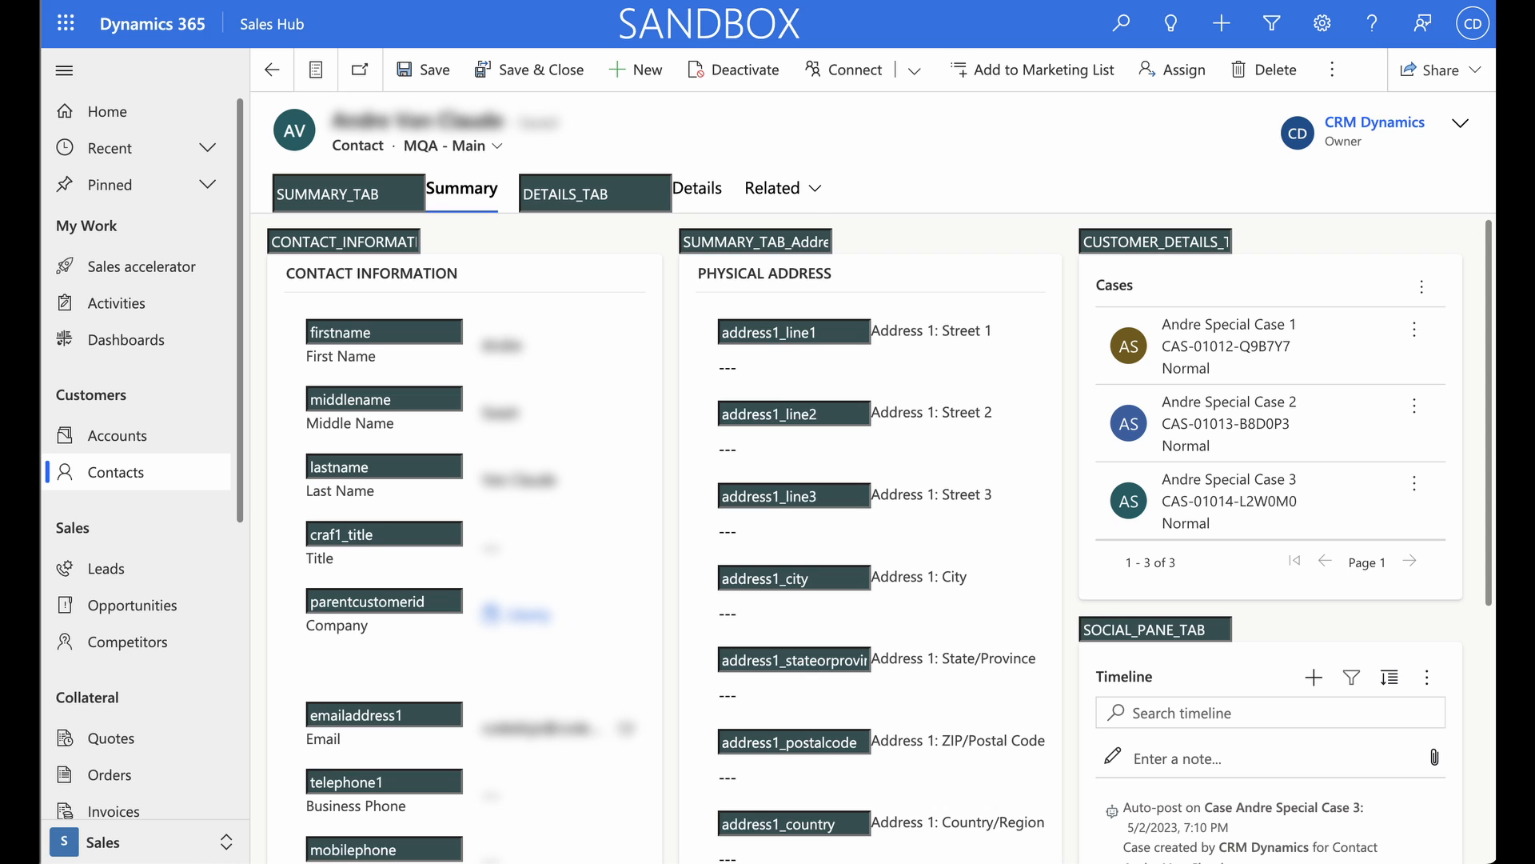
Open the Level up toolset on the contact form
click(431, 69)
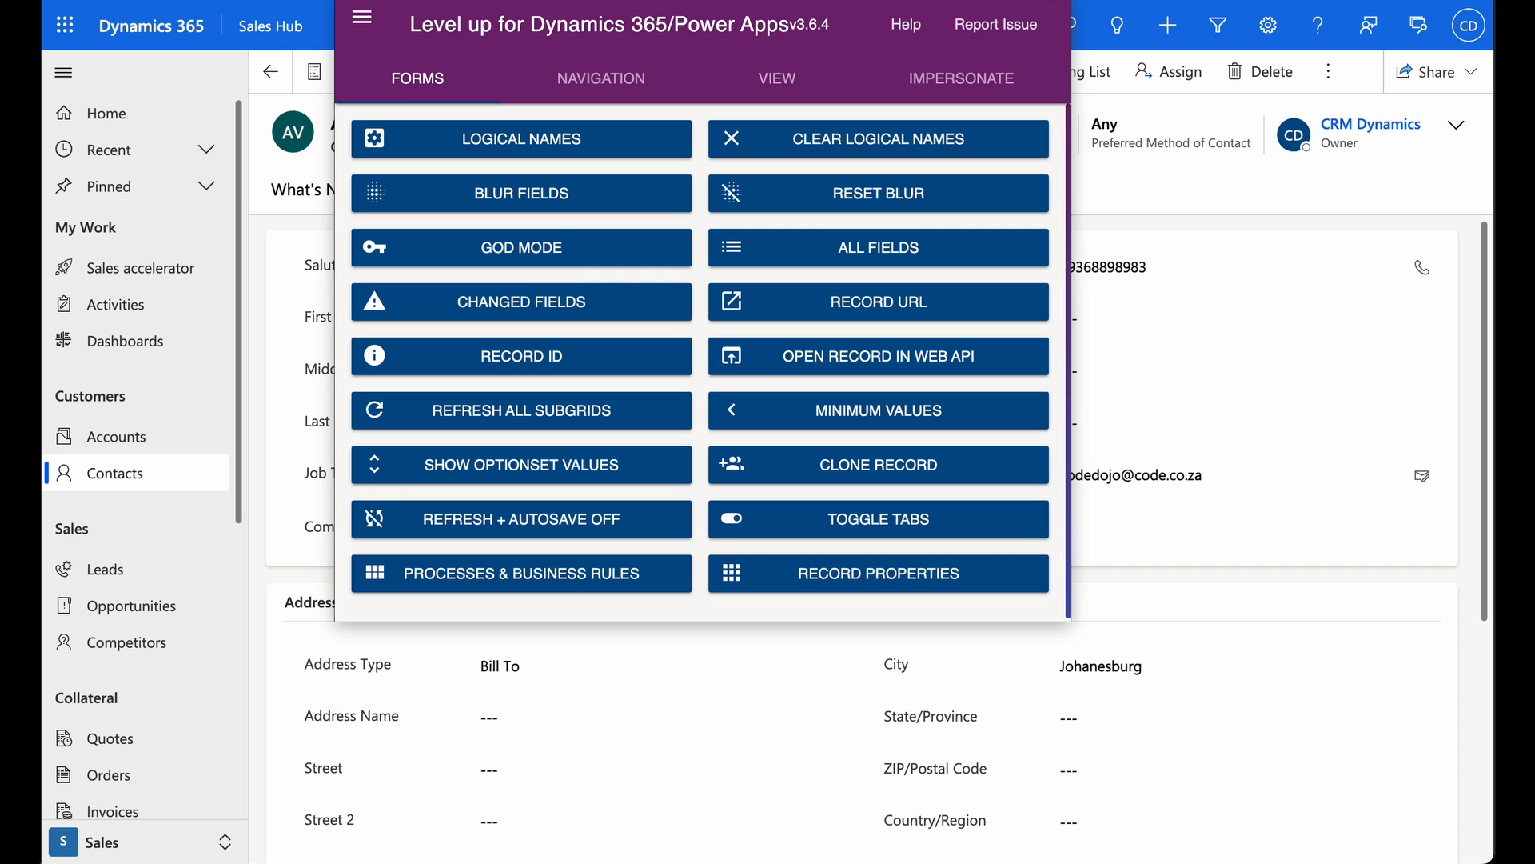
mouse_move(520, 301)
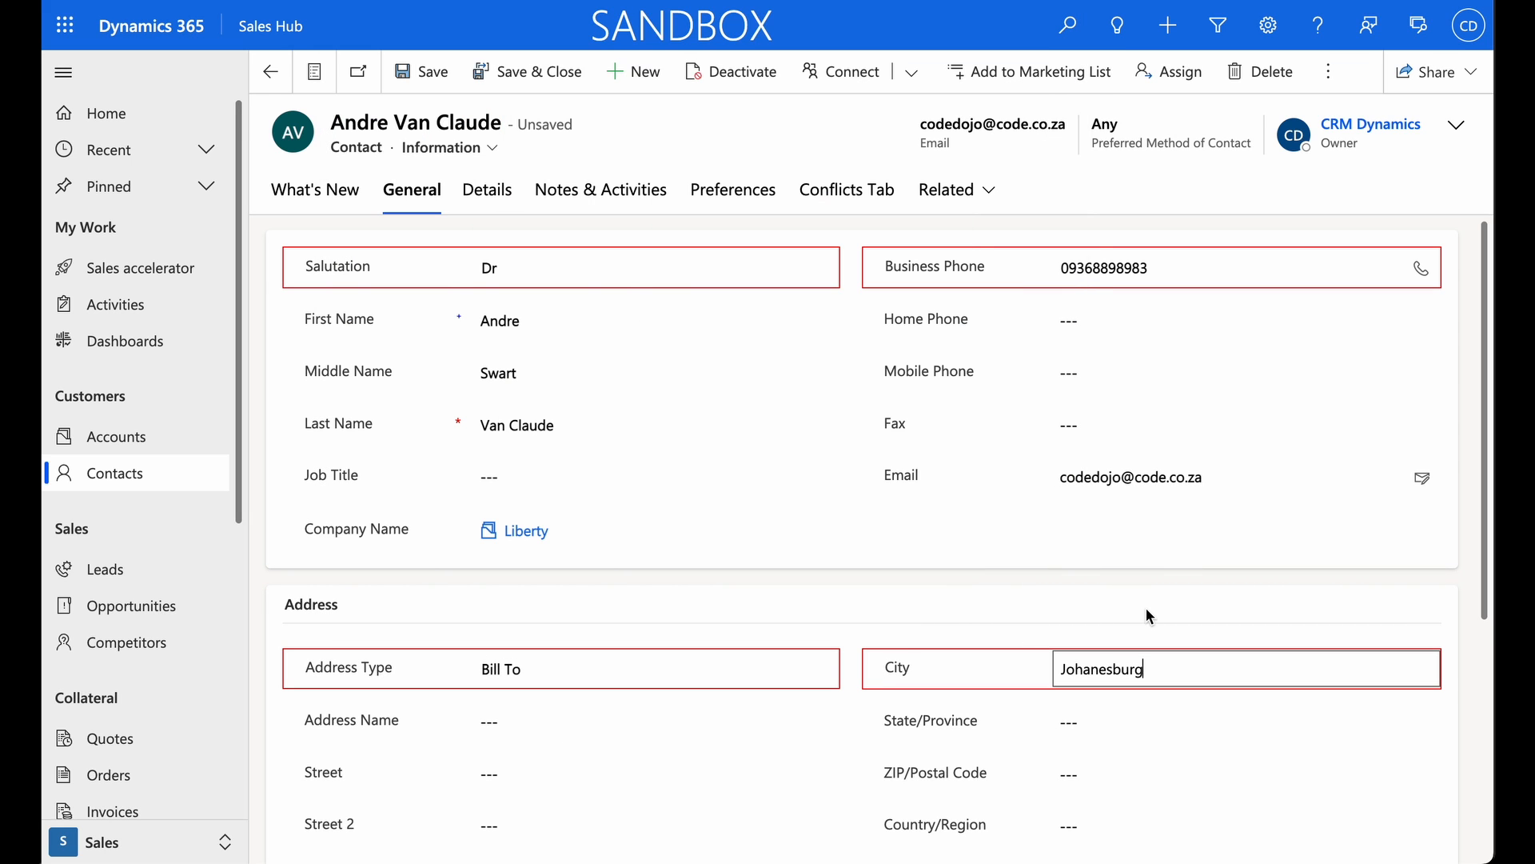
mouse_move(794, 574)
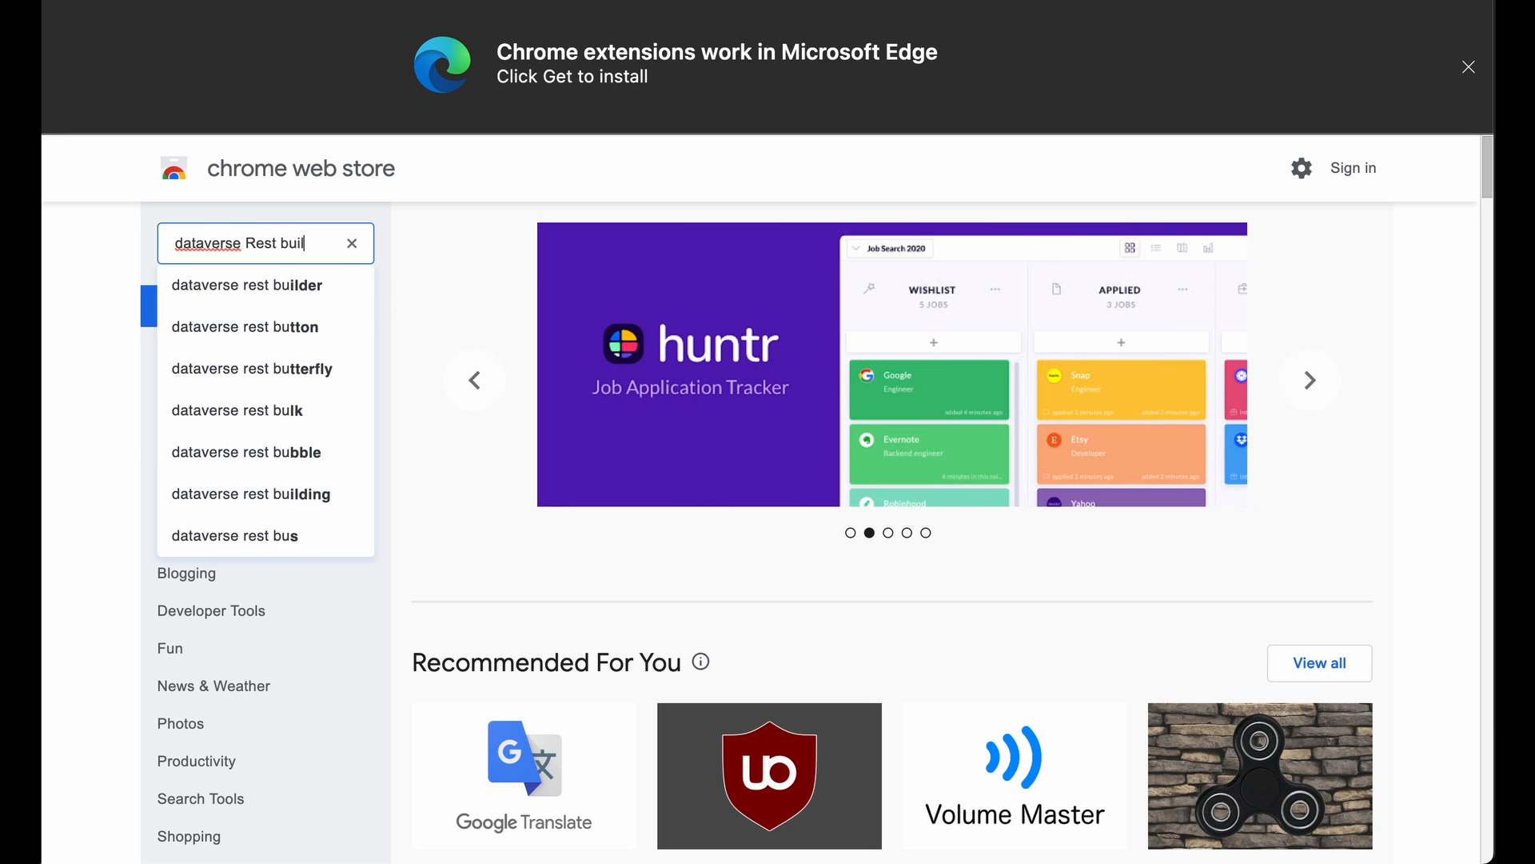
Find the 'dataverse rest builder' extension in the store and launch it
click(247, 285)
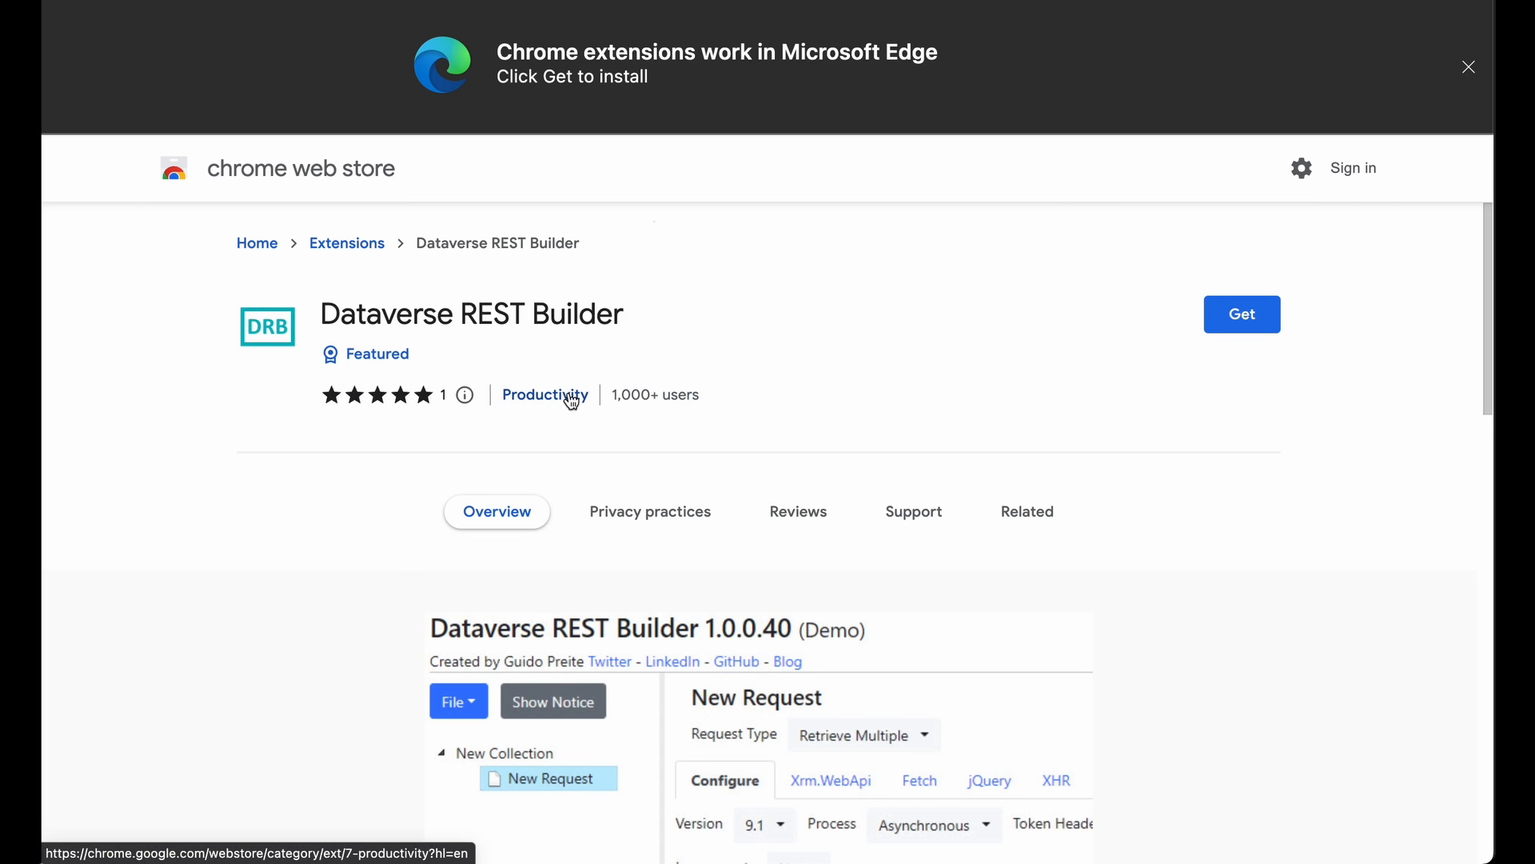
click(1240, 314)
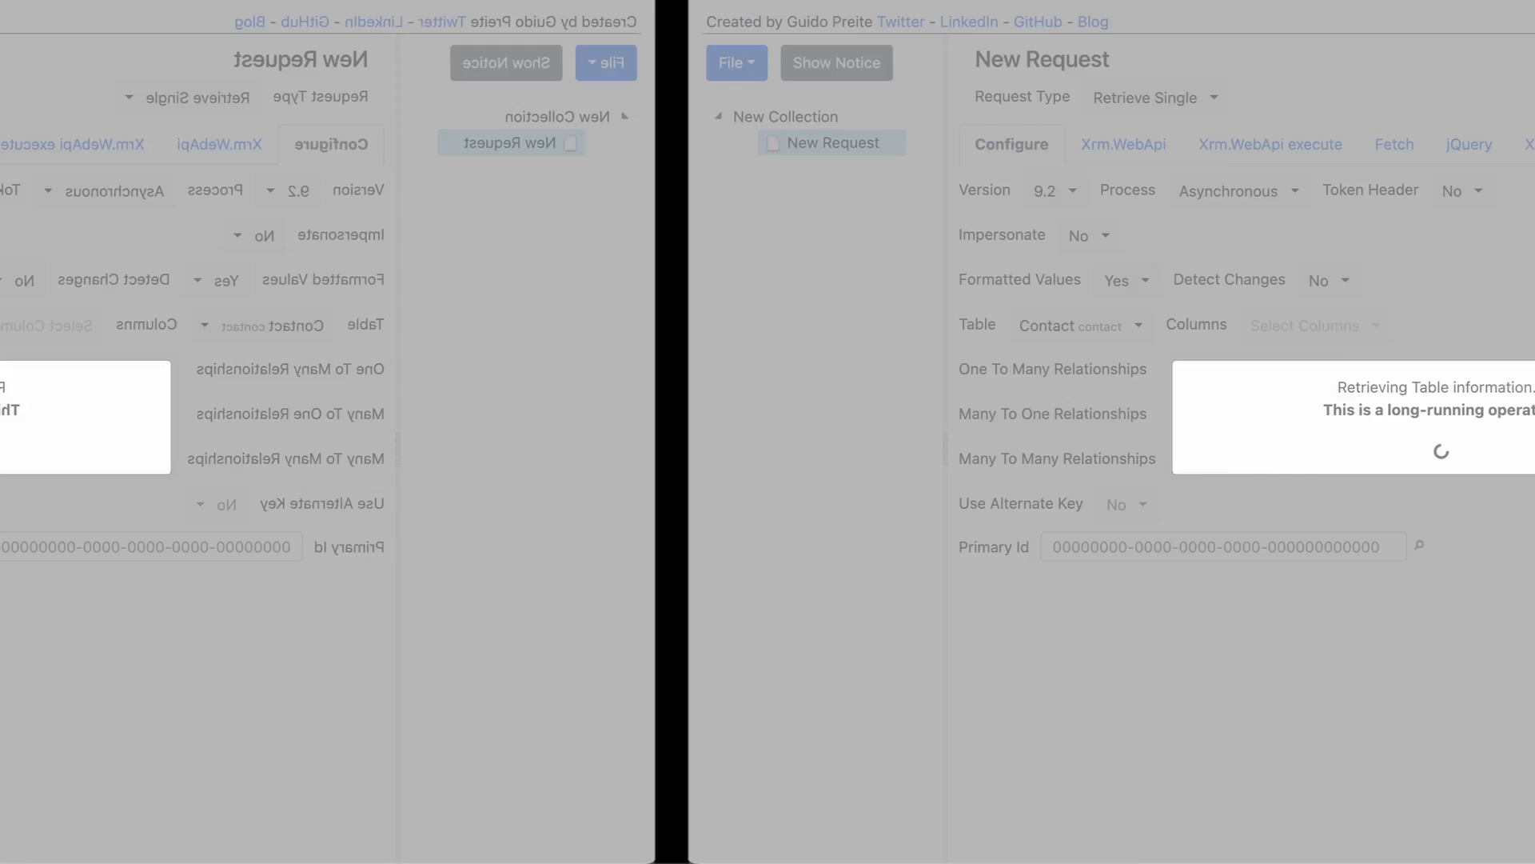
Configure a Retrieve Single request on Contact with Full Name and Email columns
text(fu)
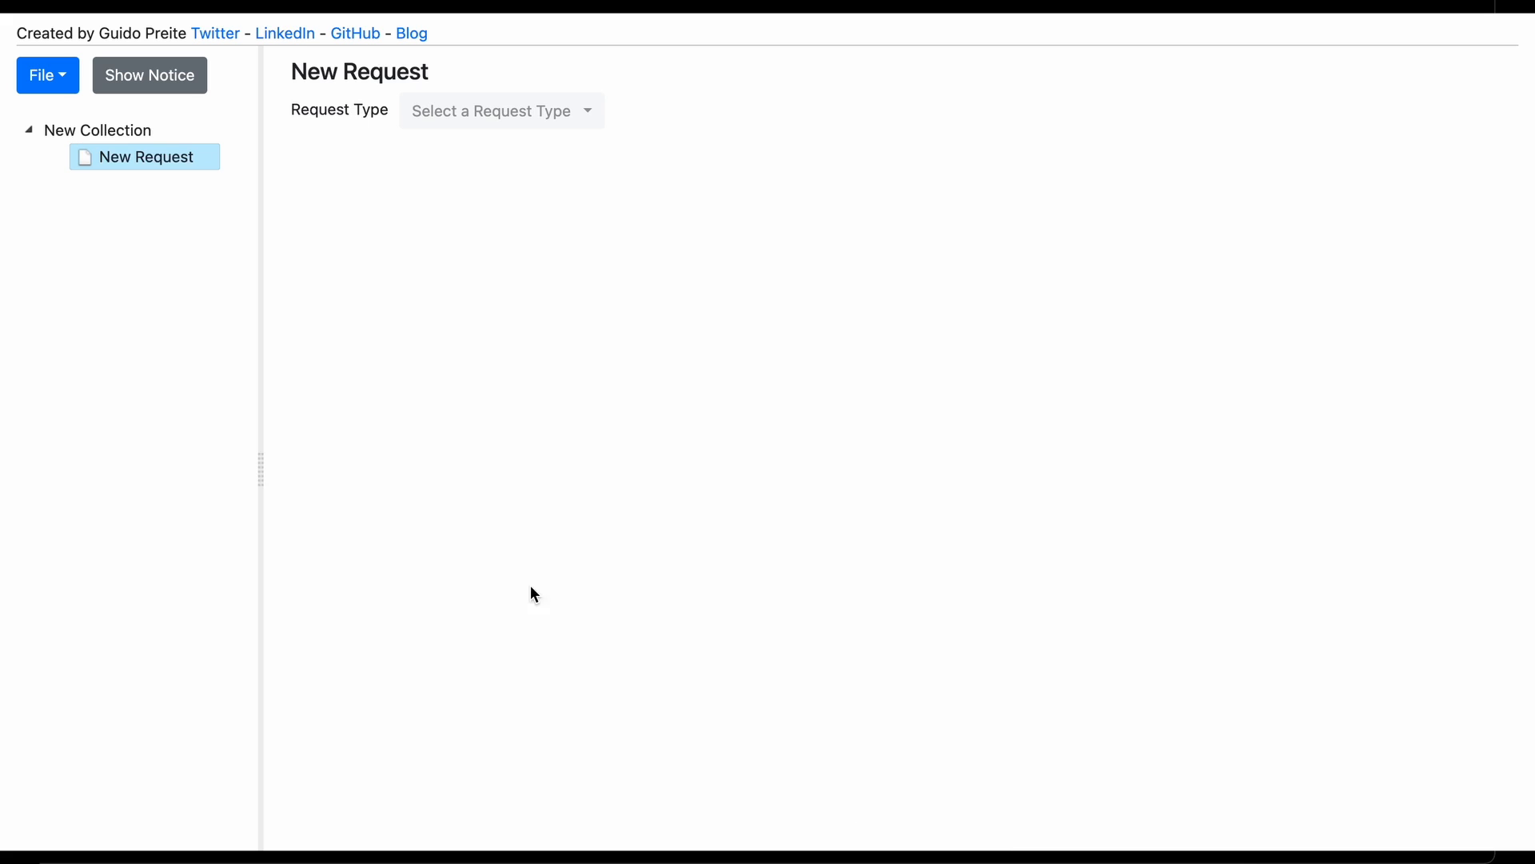
click(500, 109)
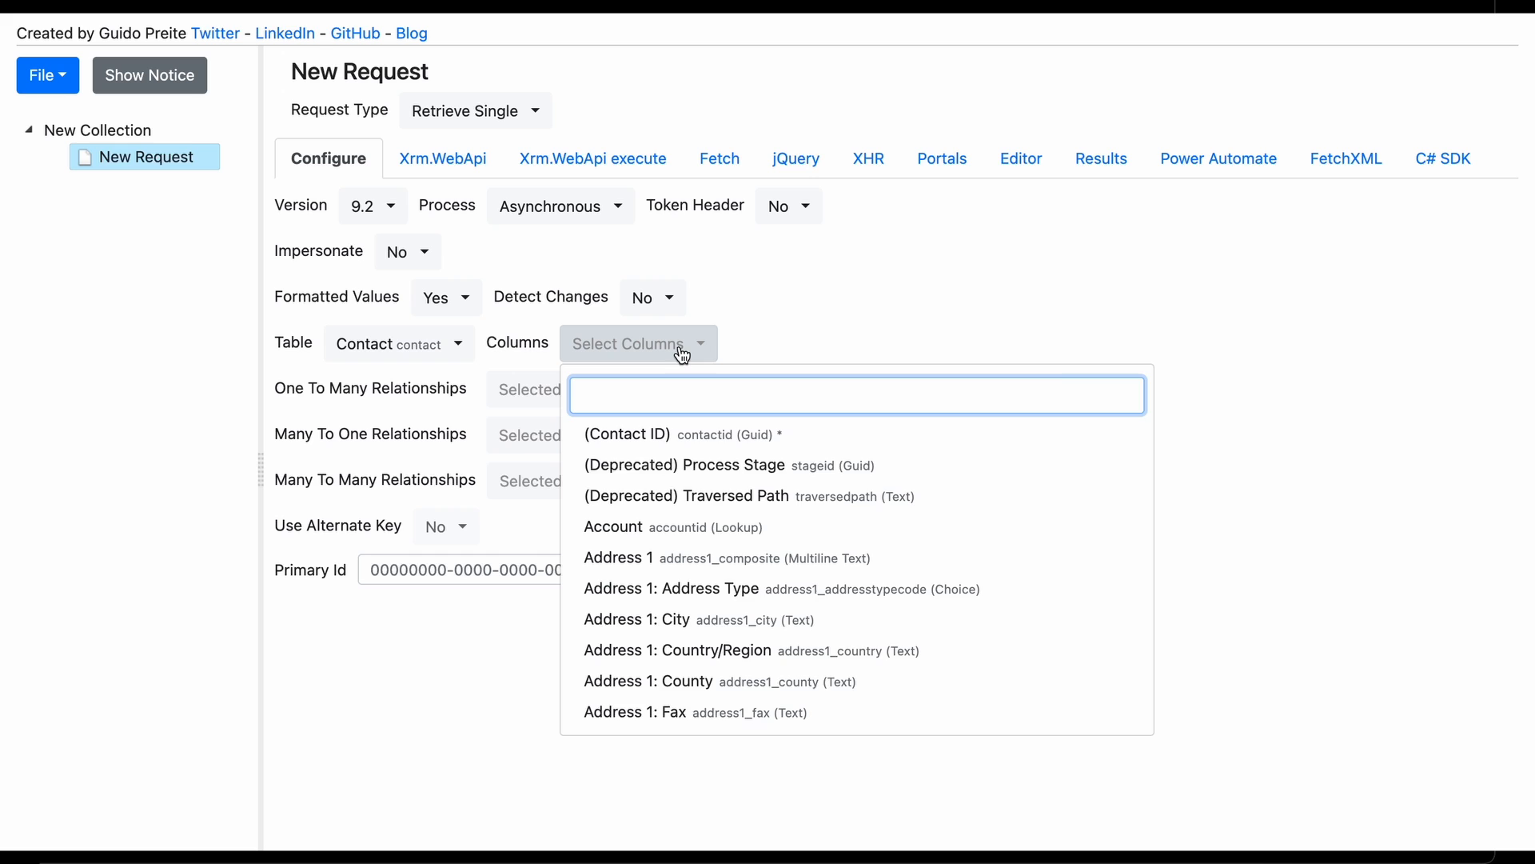
text(full)
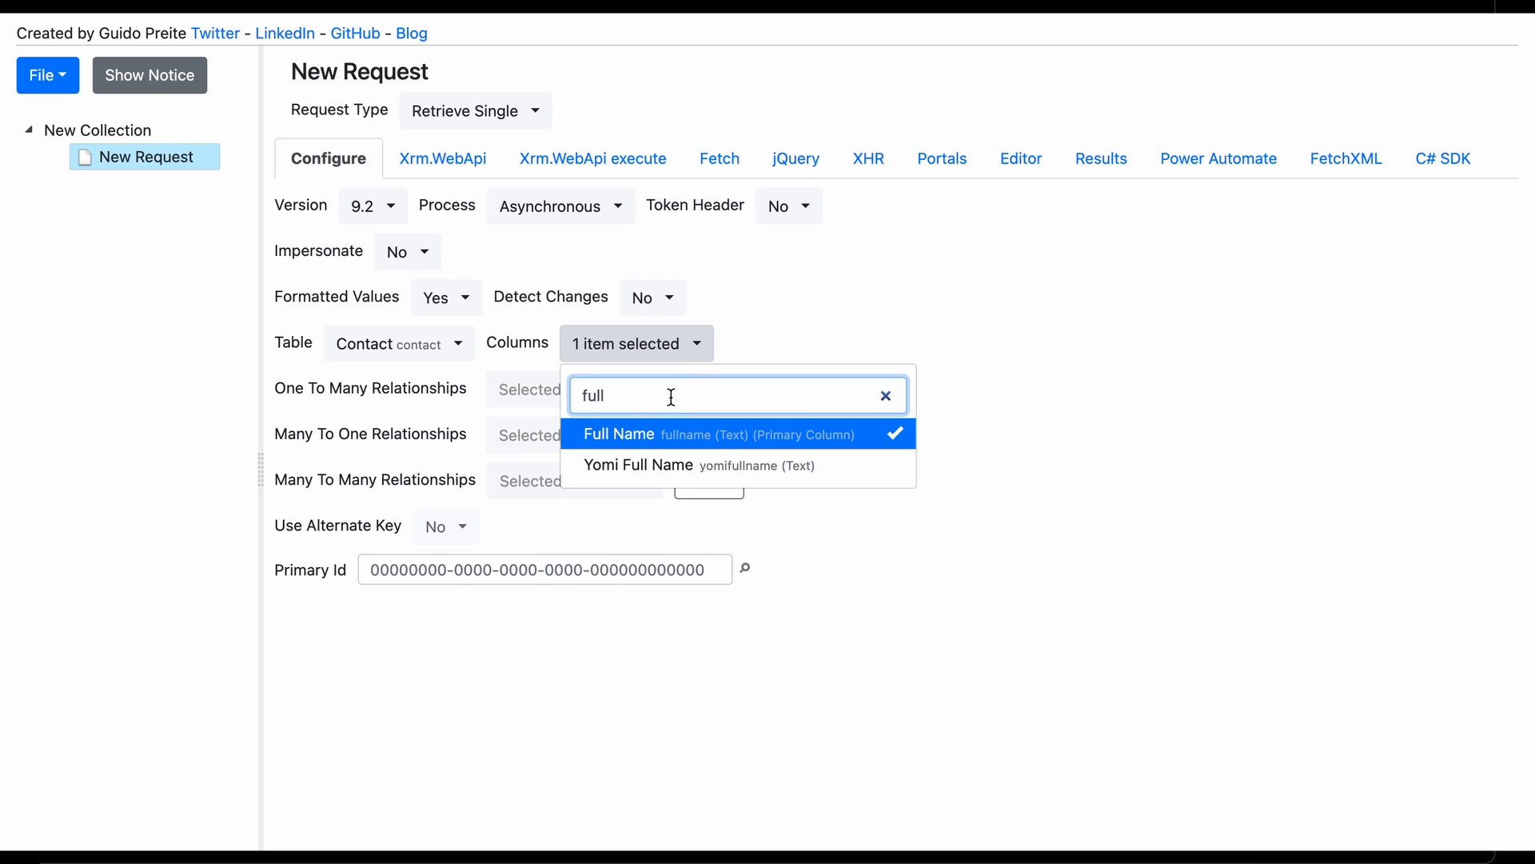
text(email)
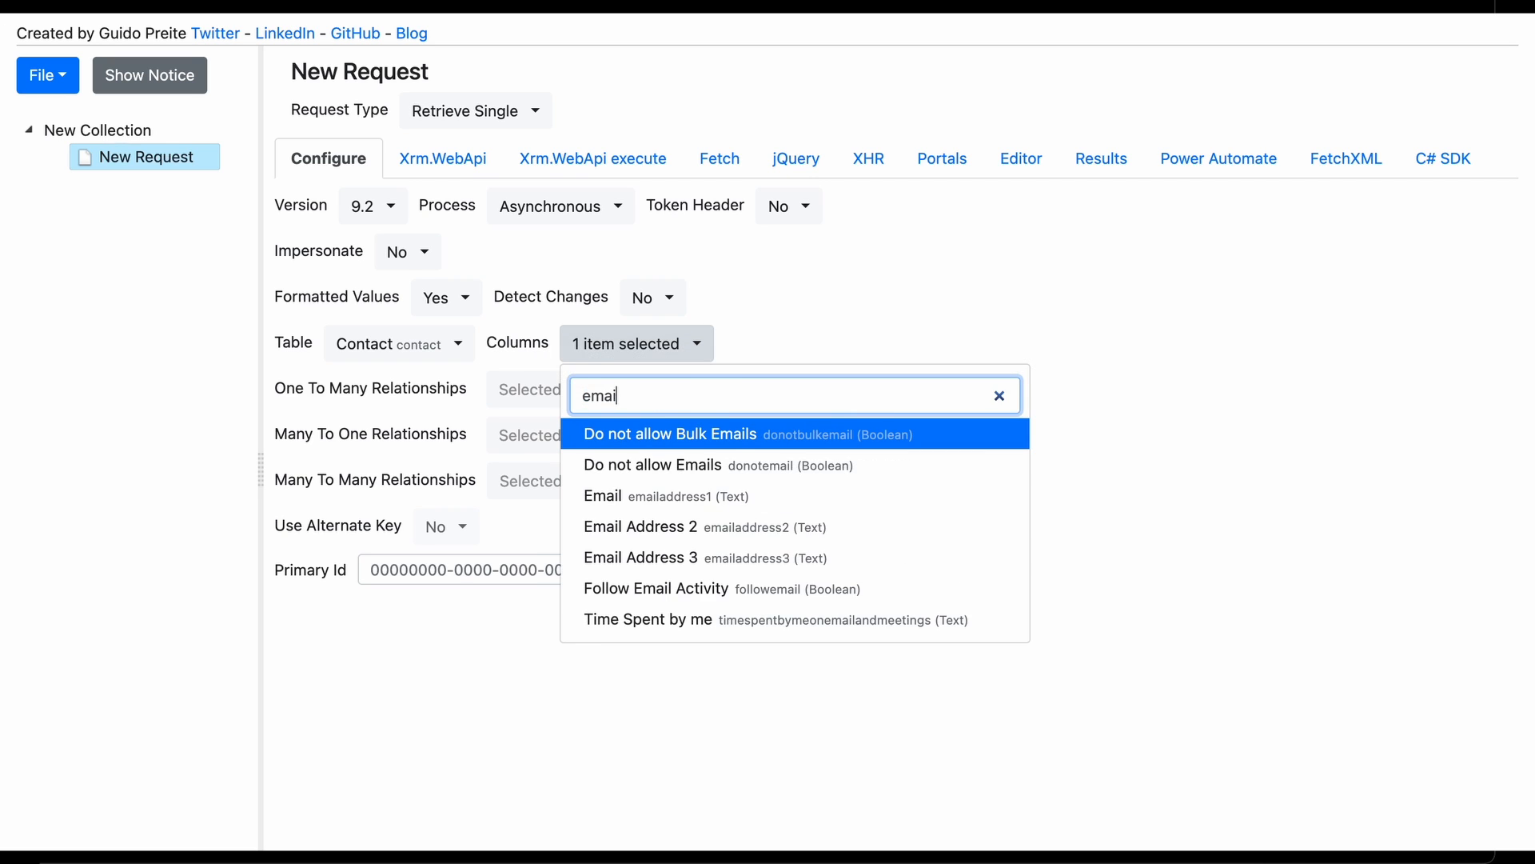
click(670, 433)
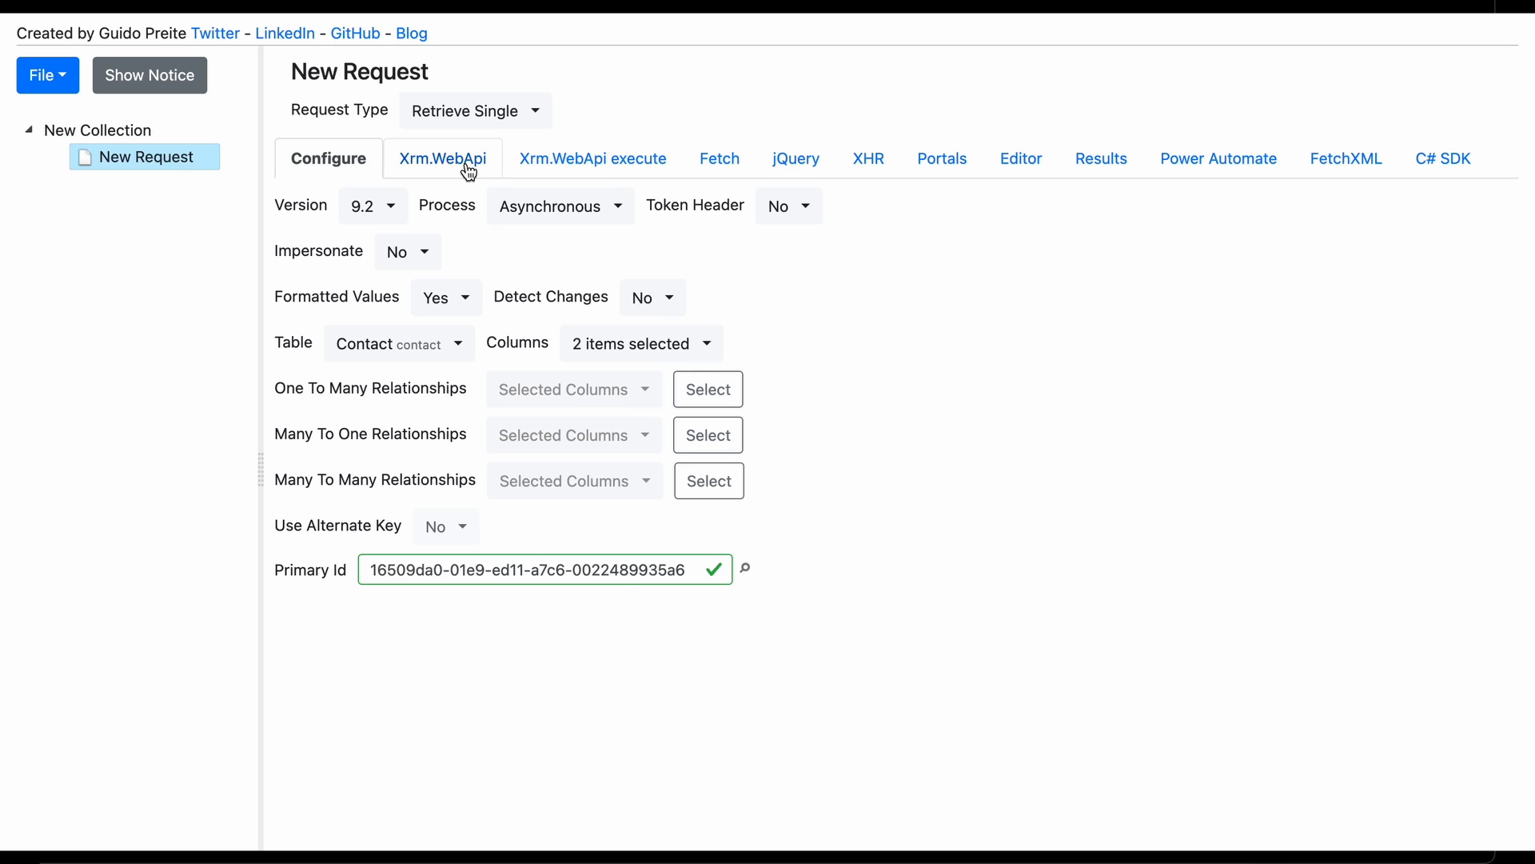
View the generated Xrm.WebApi, C# SDK and FetchXML code for the contact request
click(441, 158)
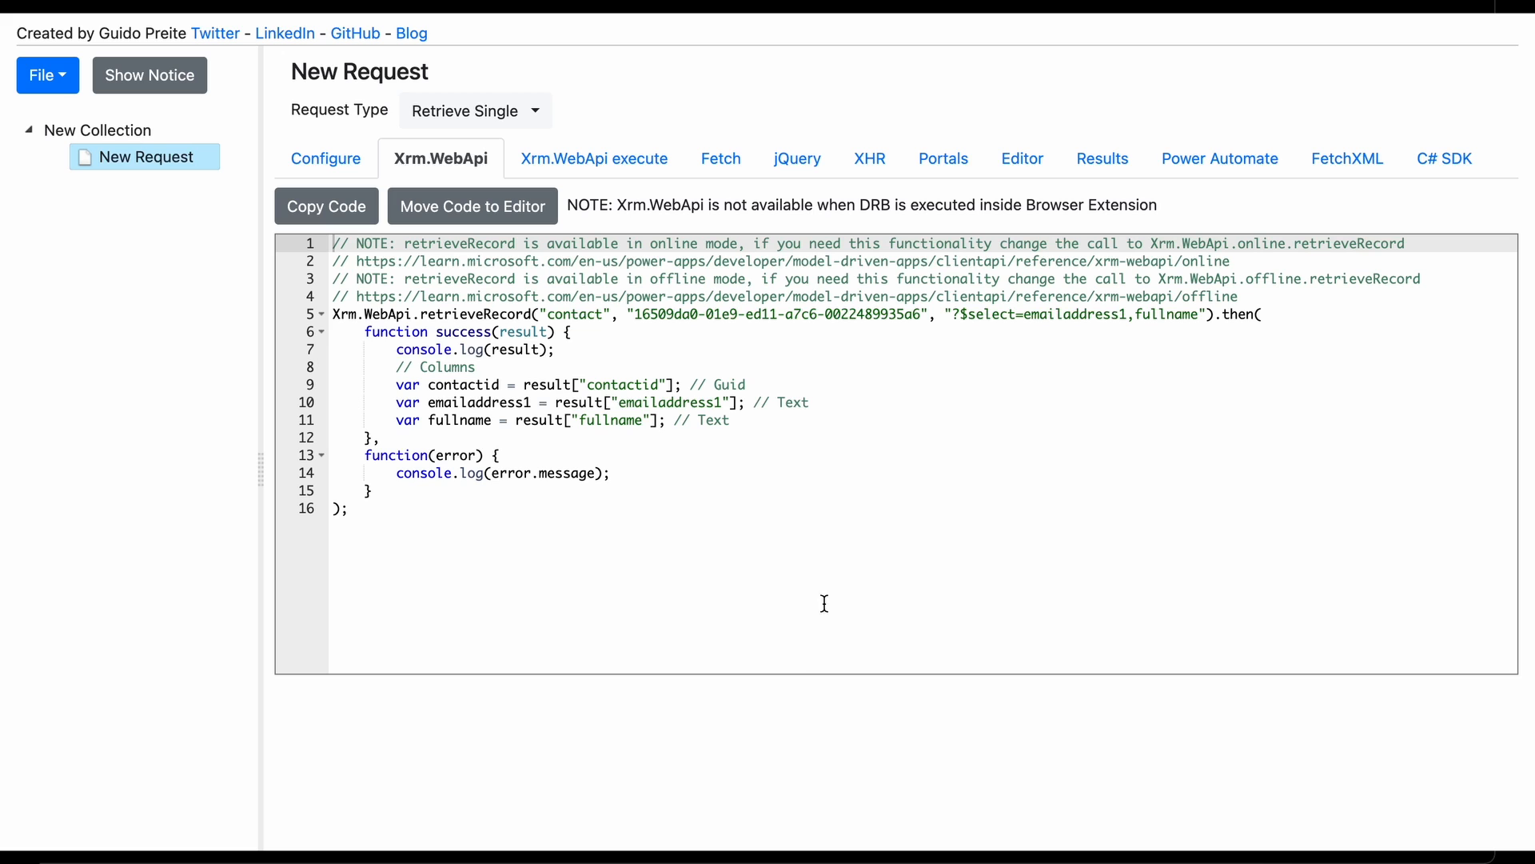
click(1444, 159)
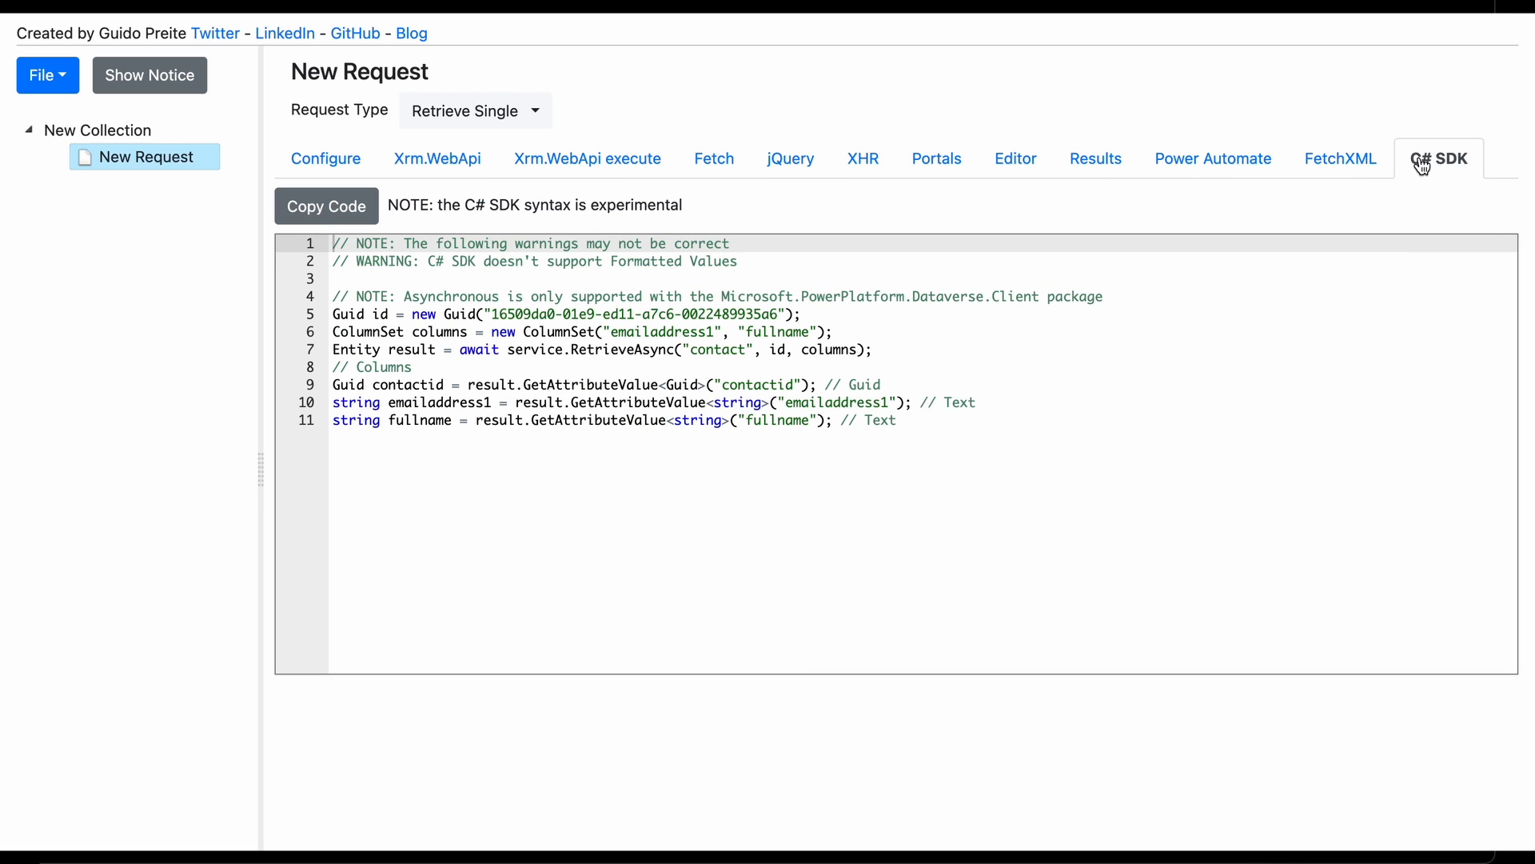
mouse_move(1340, 158)
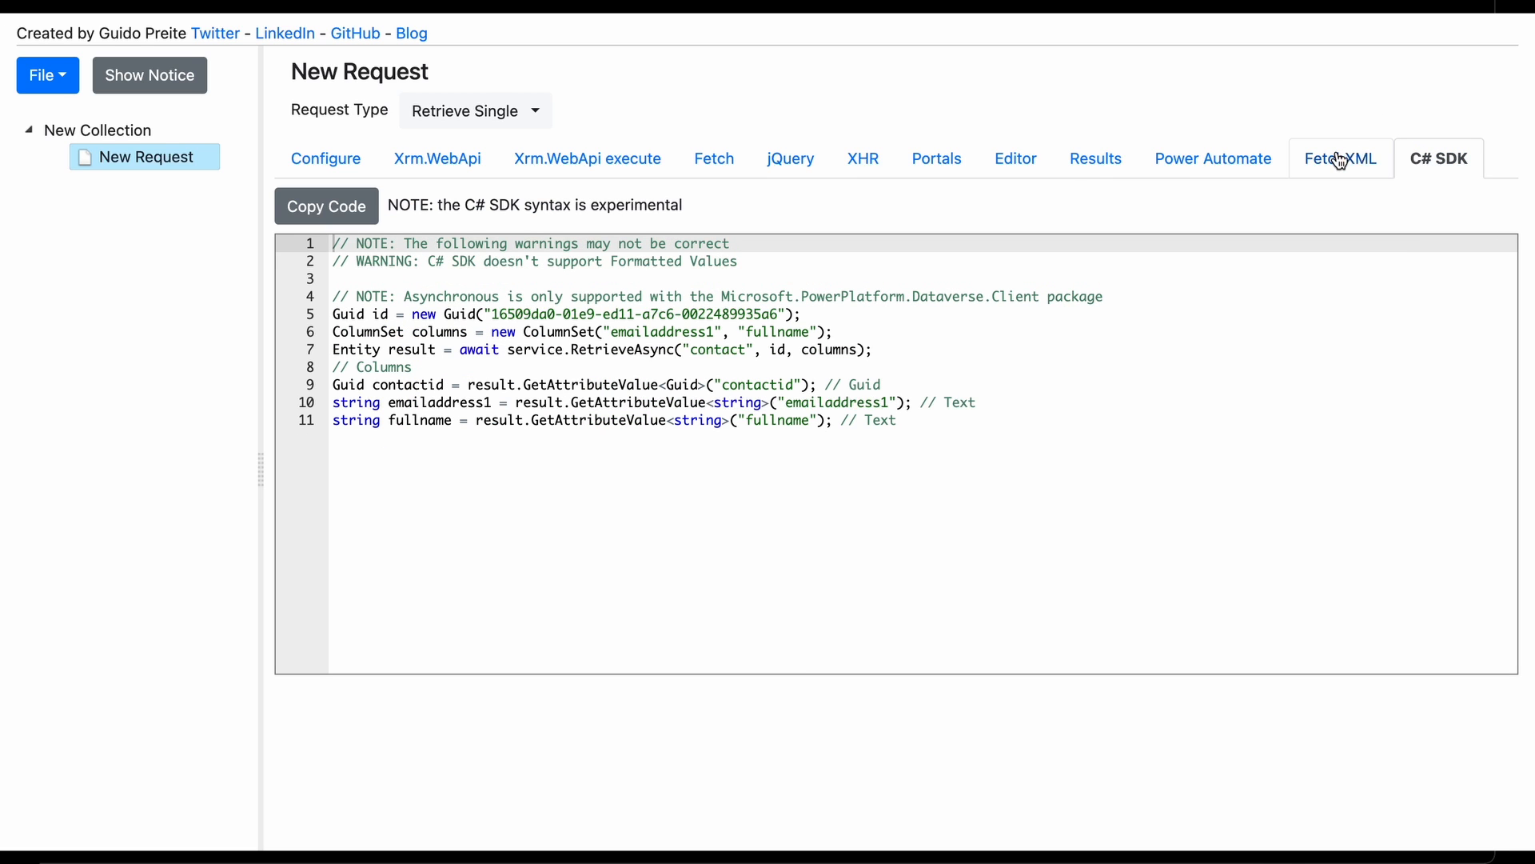
click(1340, 158)
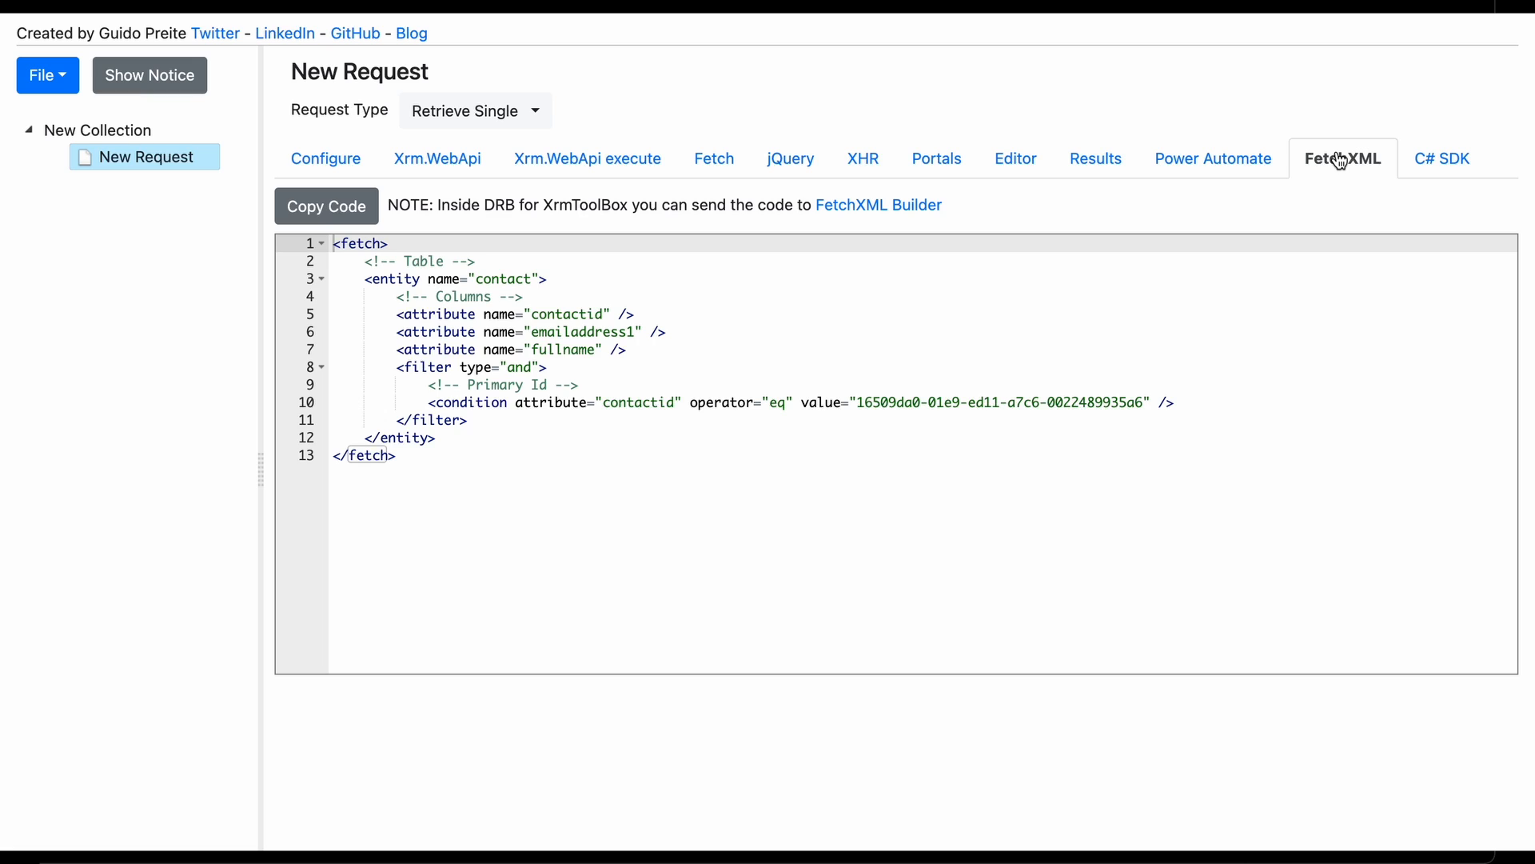
click(1217, 158)
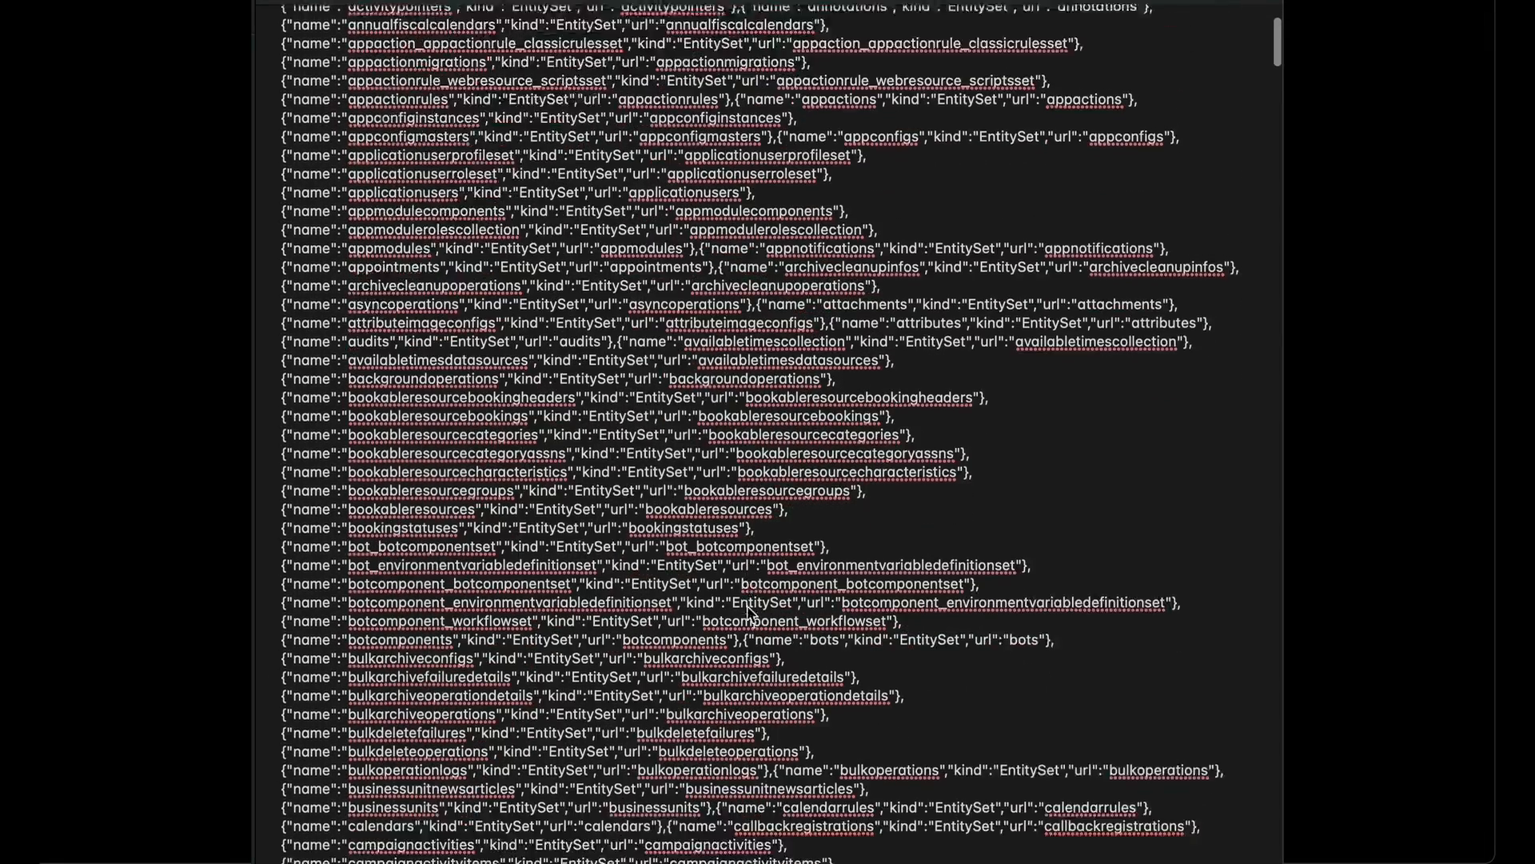
Scroll down through the Web API's JSON list of entity sets
scroll(down, 3)
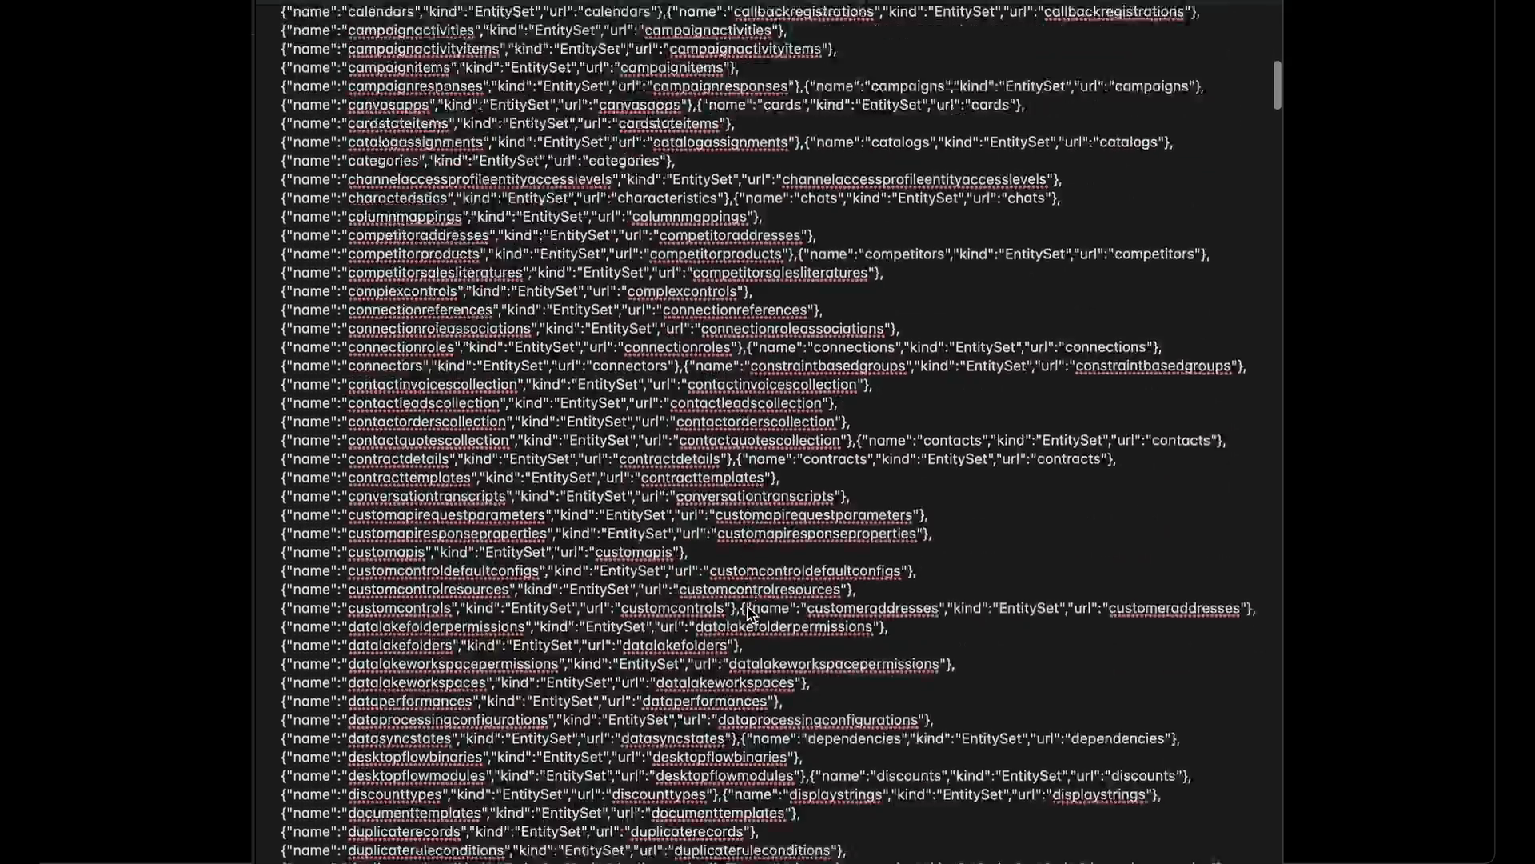
scroll(down, 3)
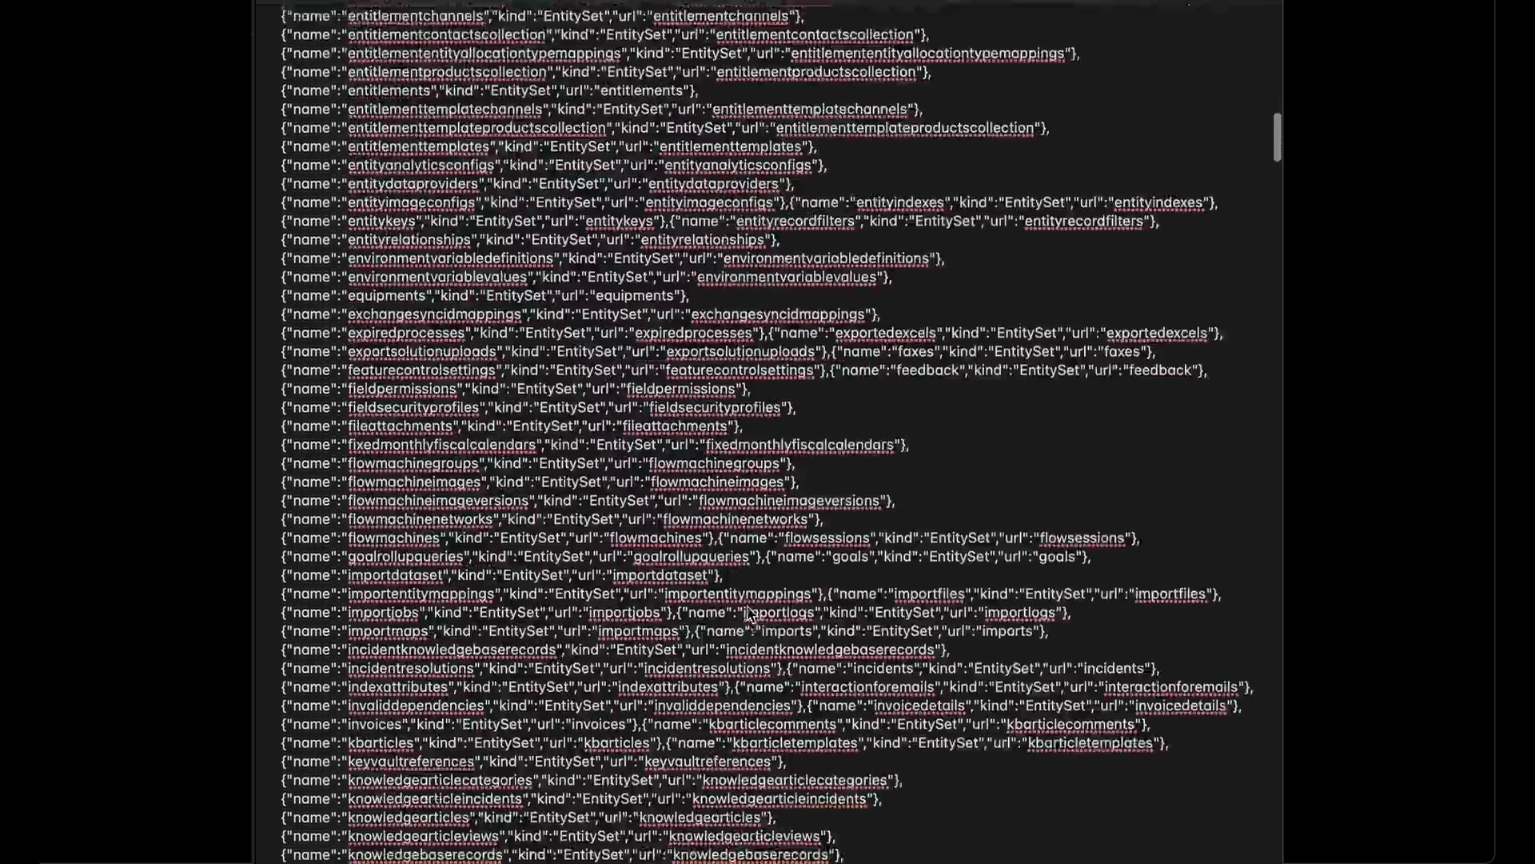
scroll(down, 3)
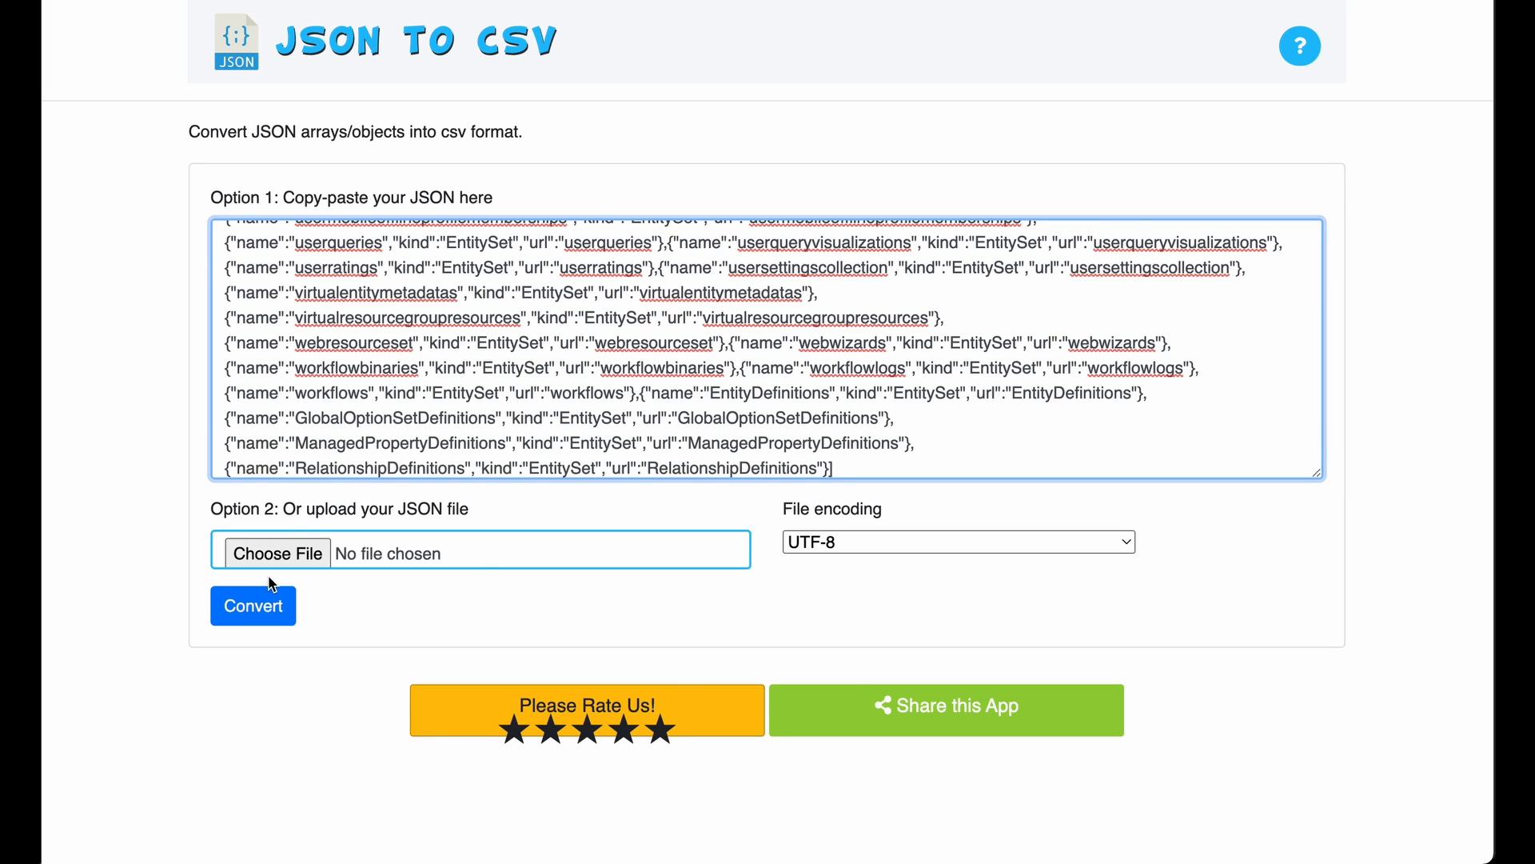
Convert the entity-set JSON to CSV, save it, and open converted (2).csv
click(252, 605)
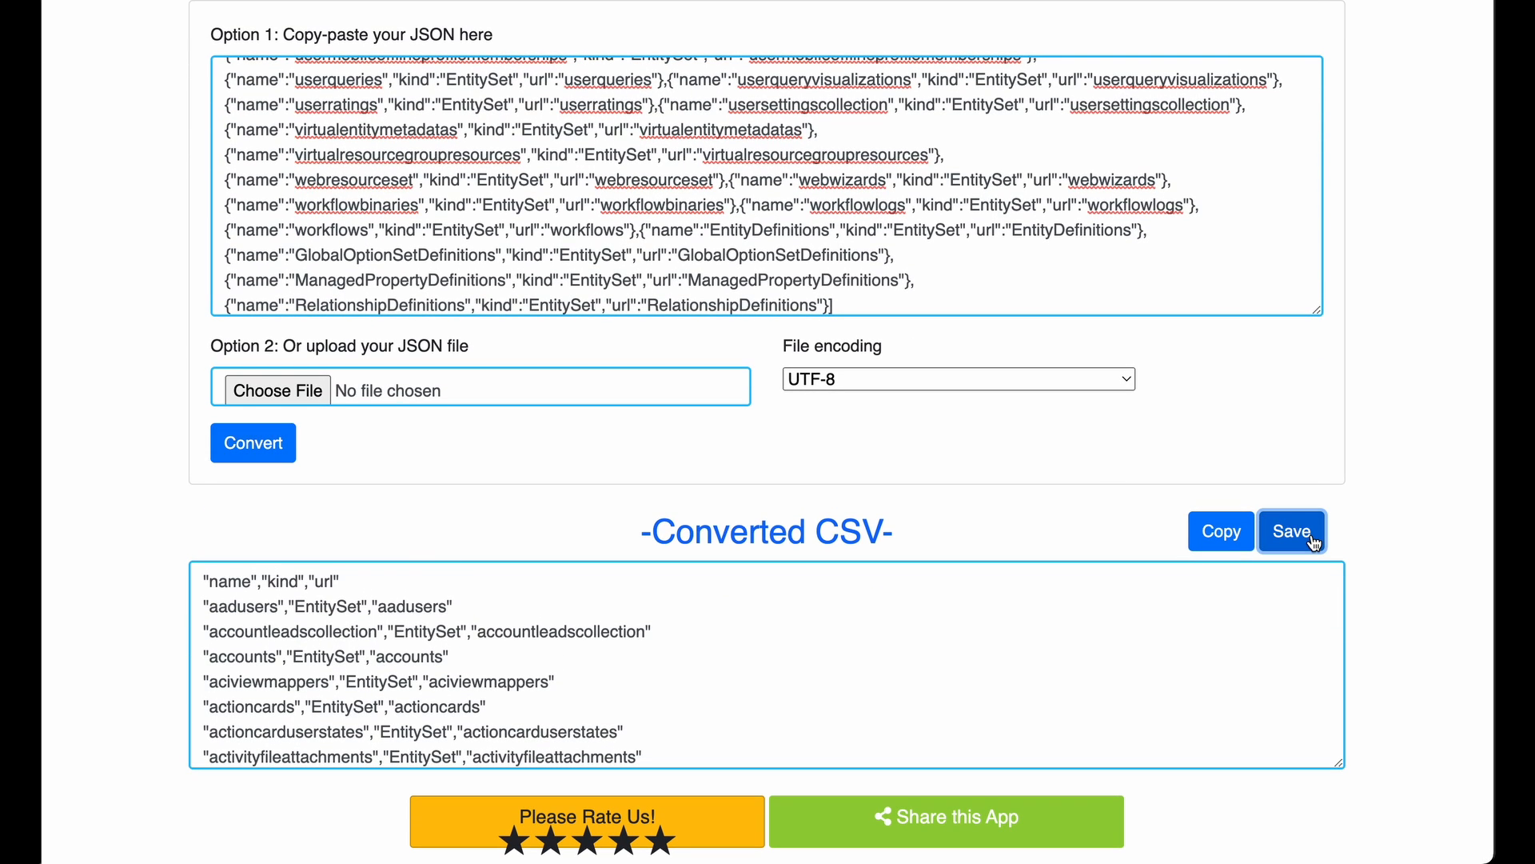
click(1292, 531)
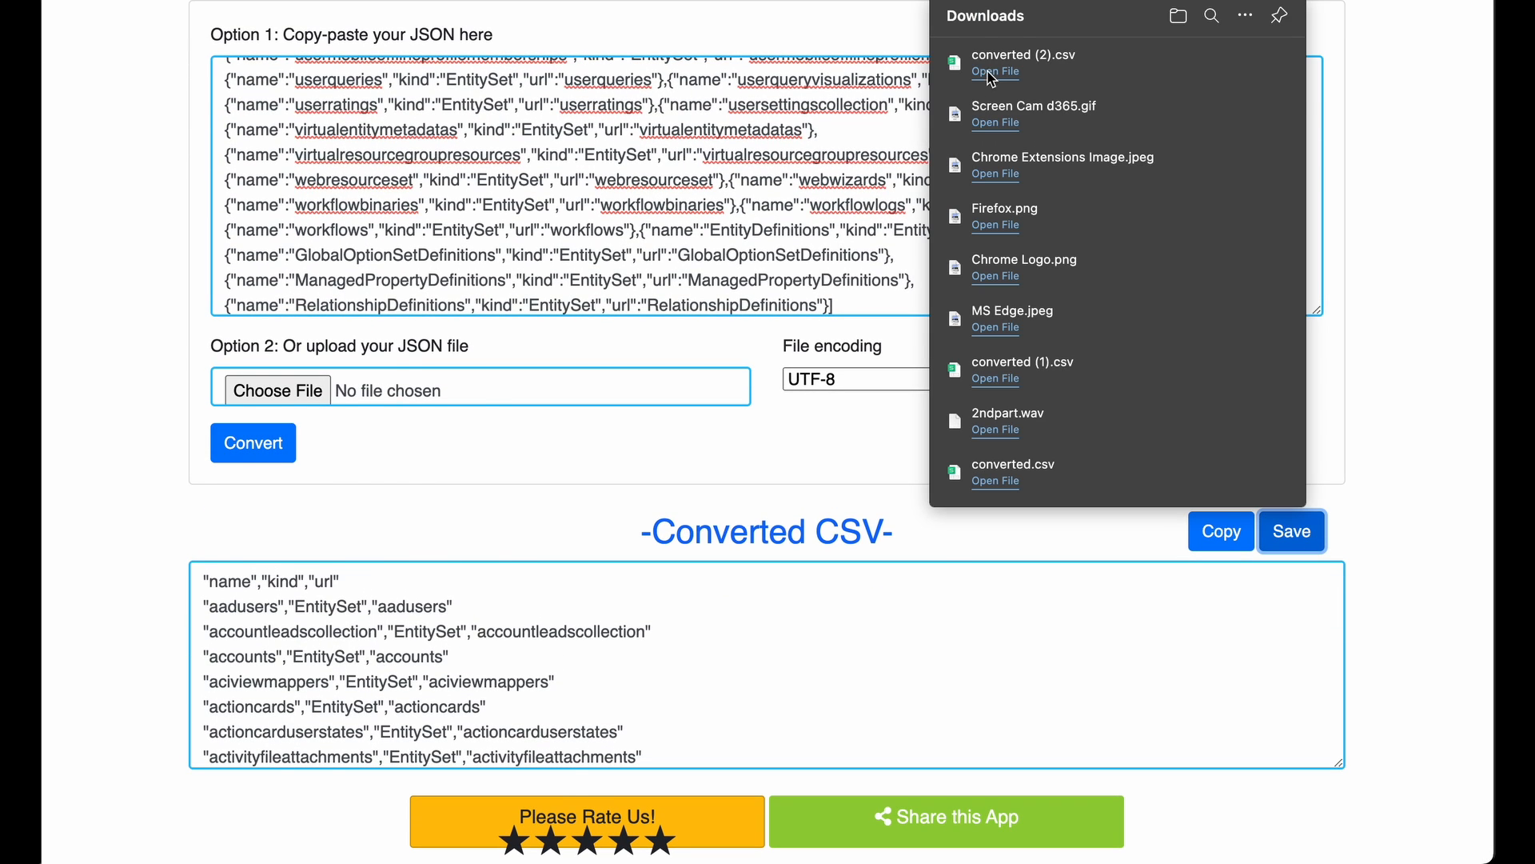
click(995, 71)
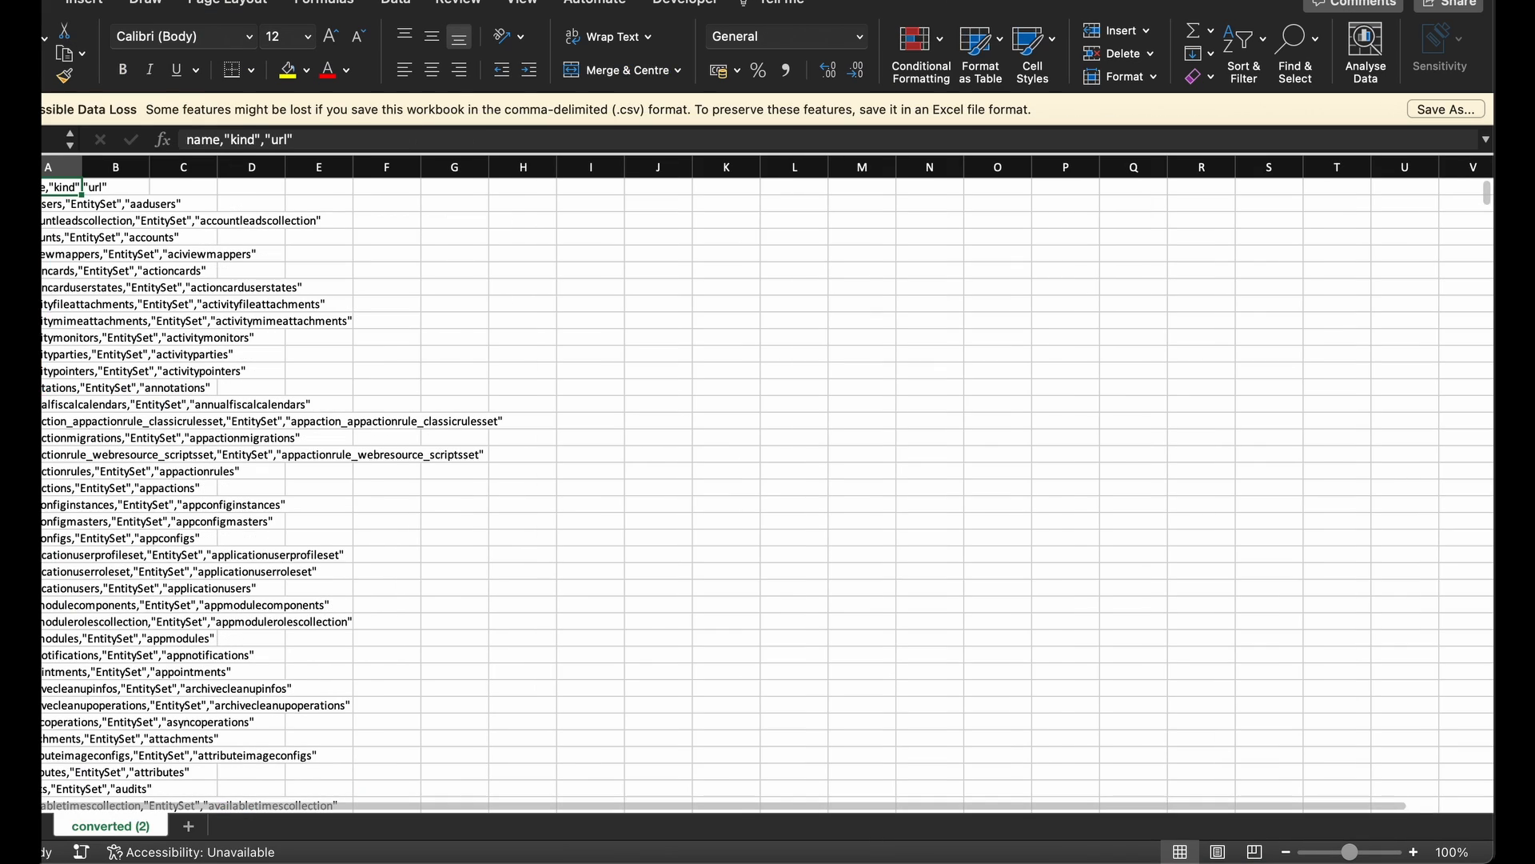